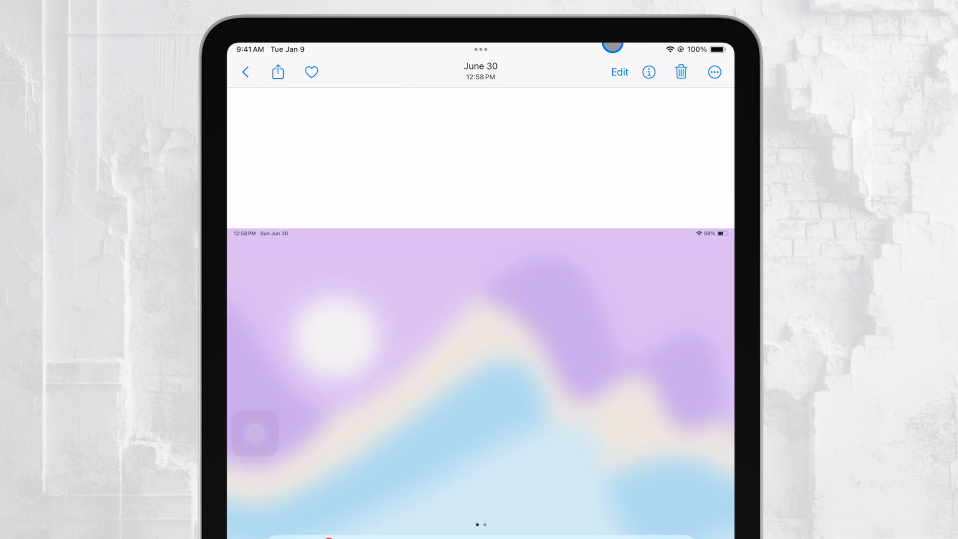
- Show the June 30 screenshot's Info: PNG, 4 MP, 2388 × 1668, 2.5 MB and its file name
click(648, 72)
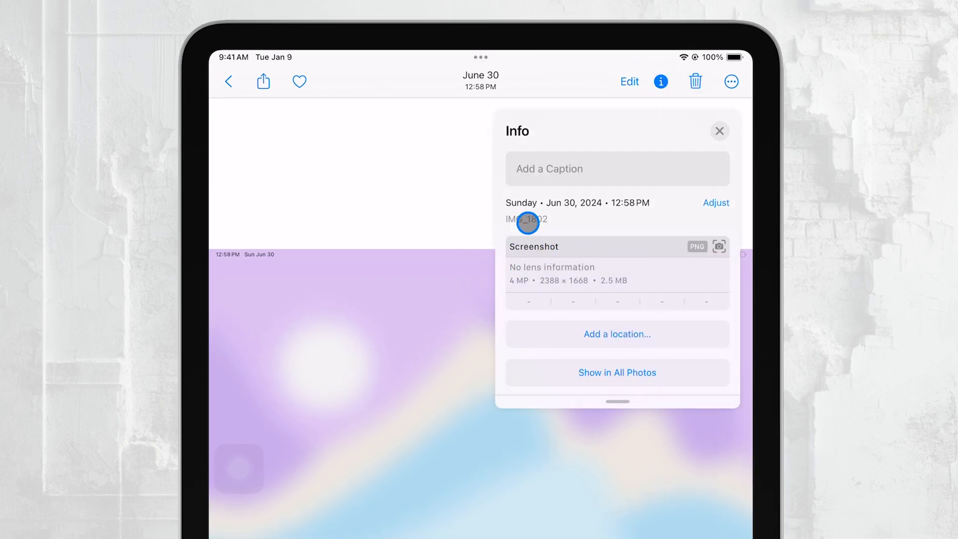
mouse_move(498, 239)
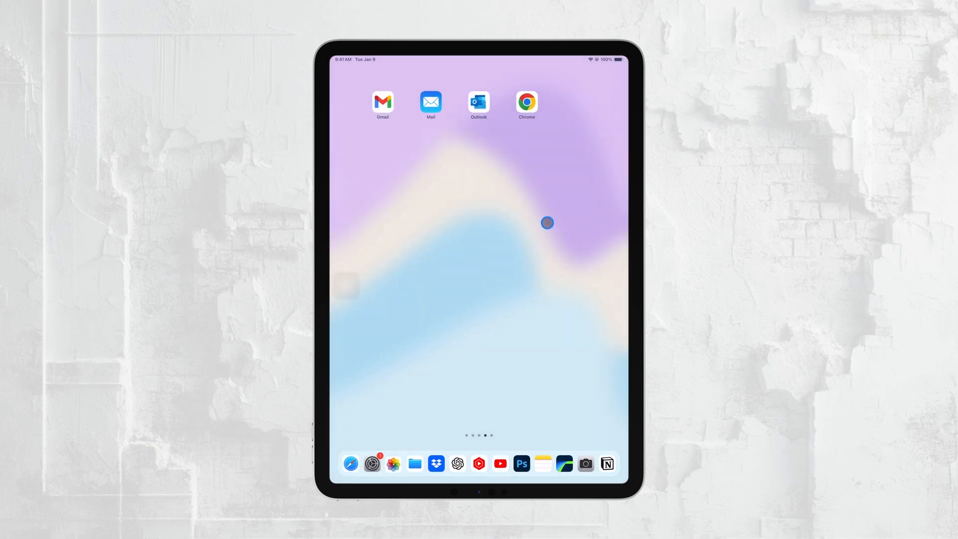
- Show the Files collection with icon labels such as IMG_0066 at 34.4 MB
click(414, 463)
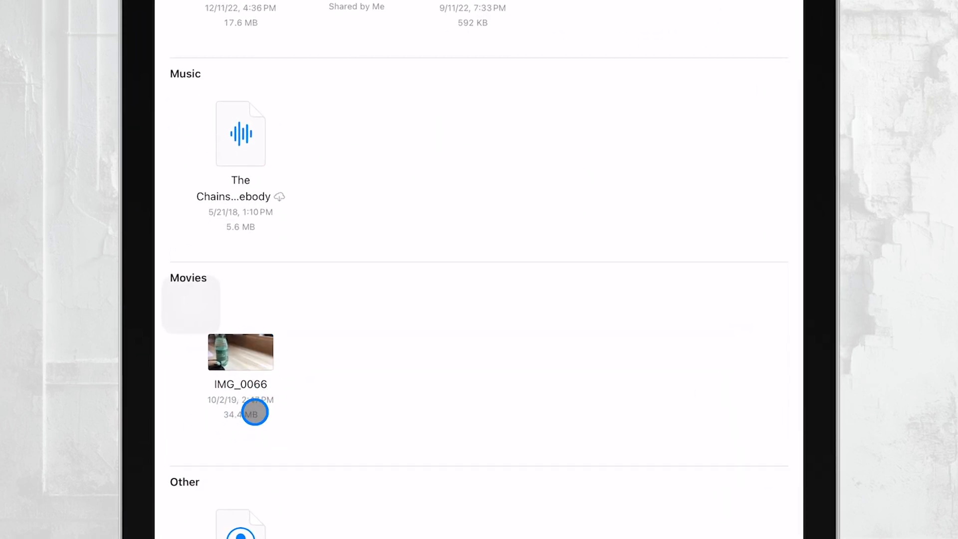
mouse_move(281, 418)
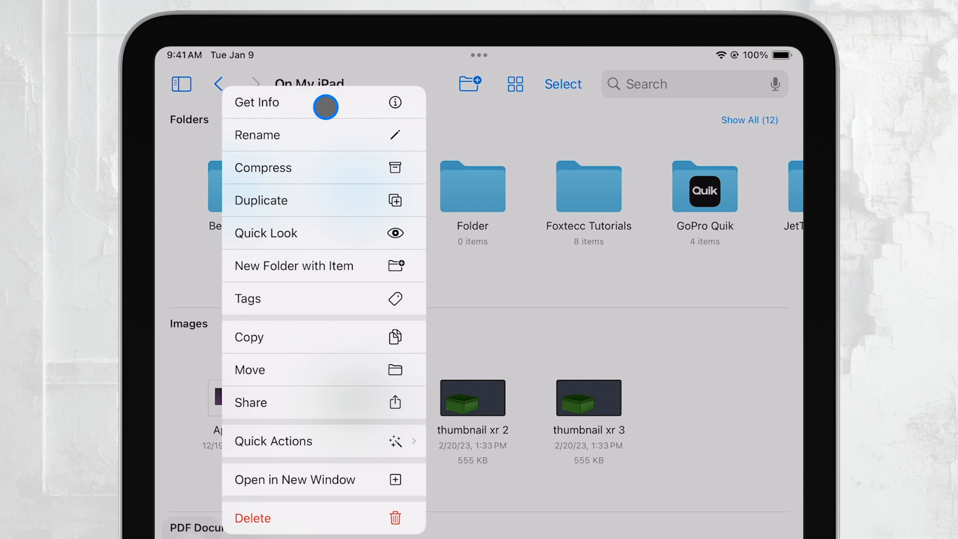
- Show Get Info details for an image stored On My iPad
click(256, 102)
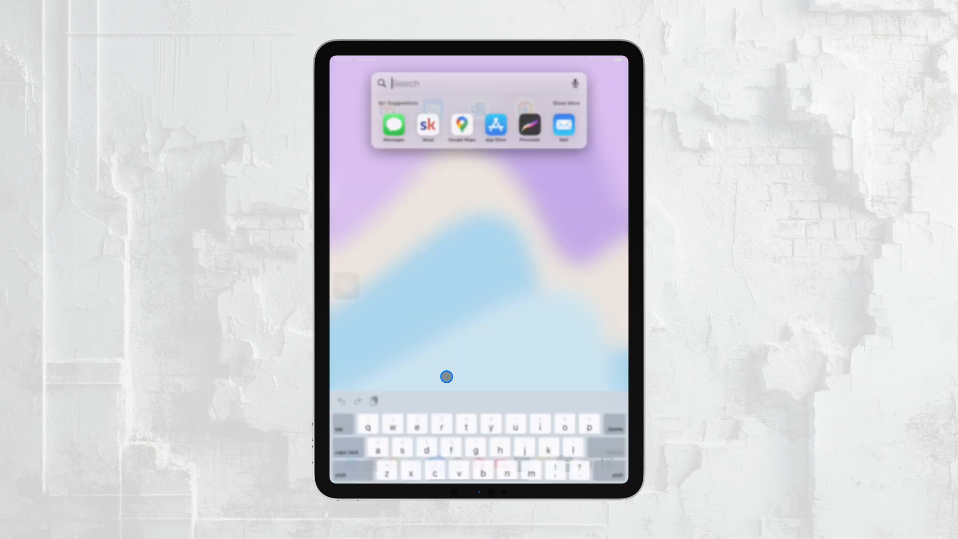
- Search Spotlight for "documents" and select the Documents app top hit
text(documents)
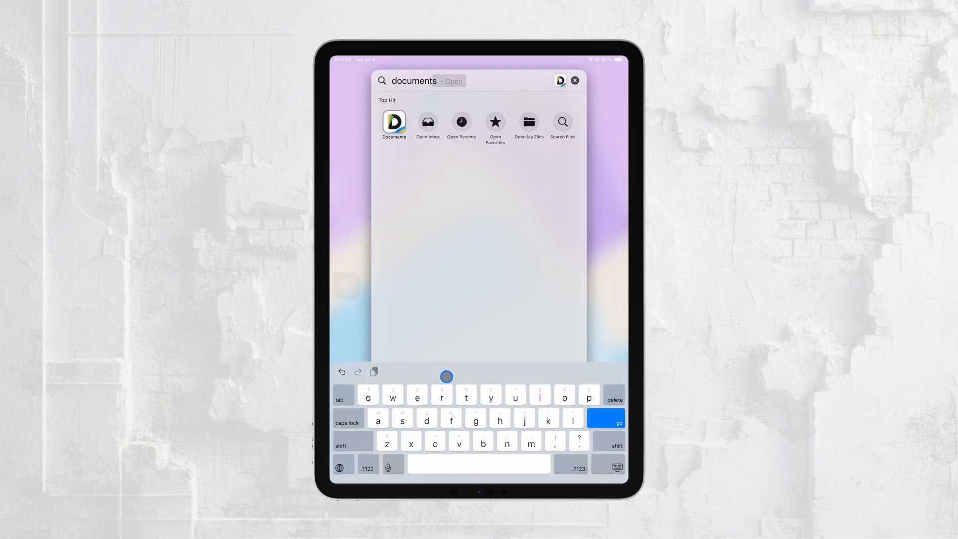
click(394, 120)
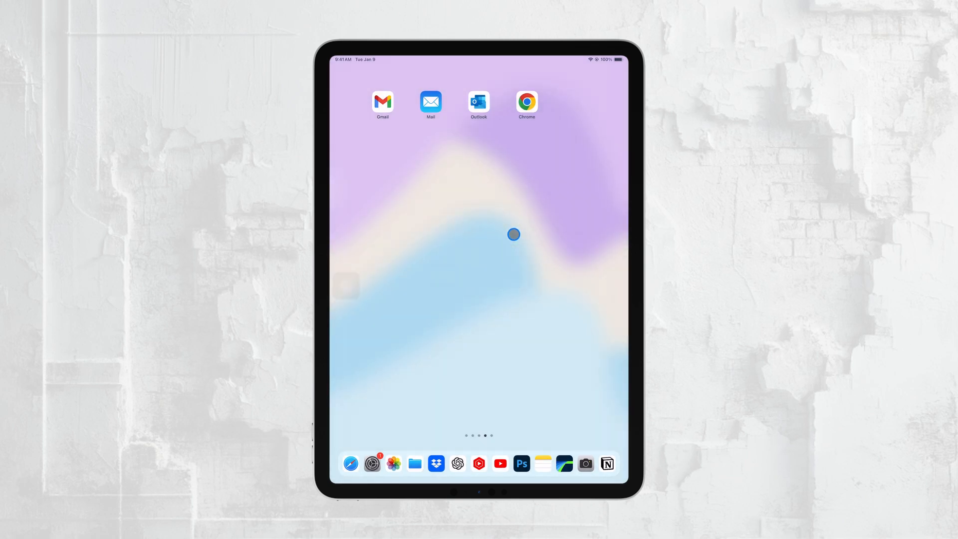
mouse_move(509, 234)
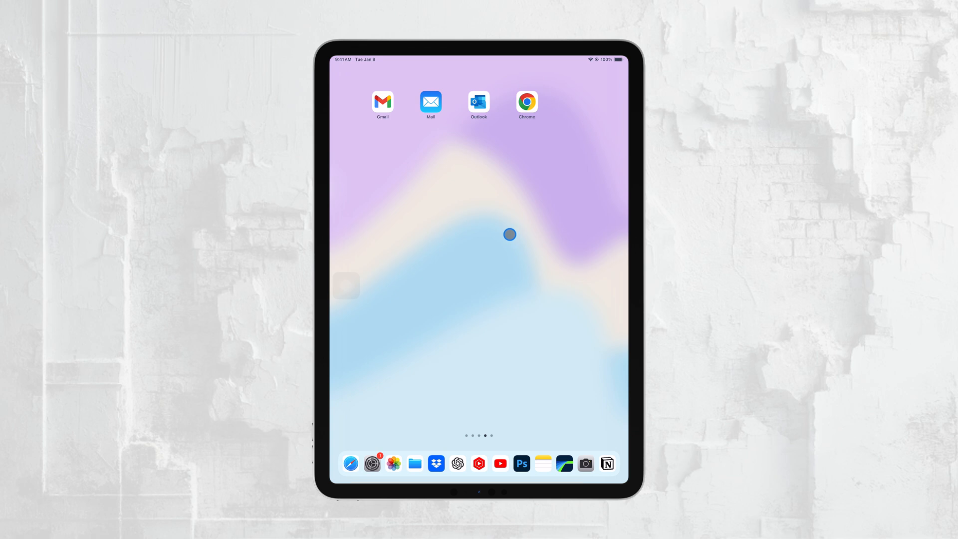